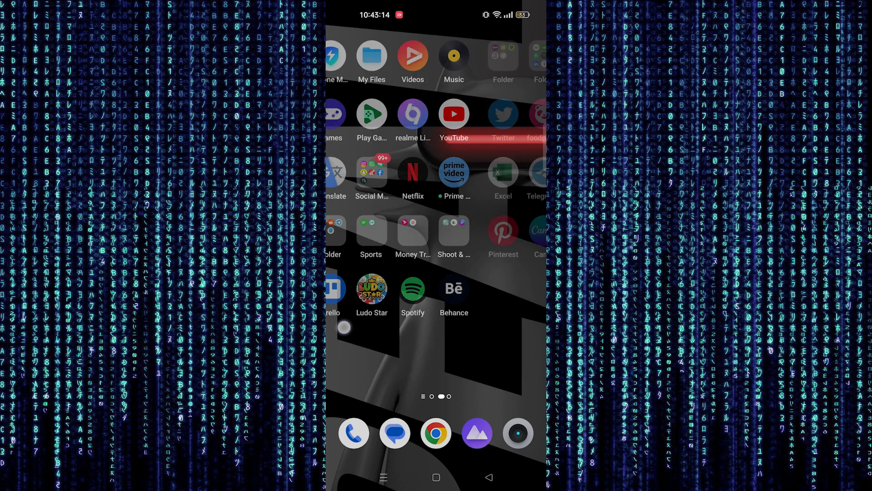
Swipe to the last home screen page showing Twitter, Uber, Word, Canva and AliExpress.
scroll("left", 3)
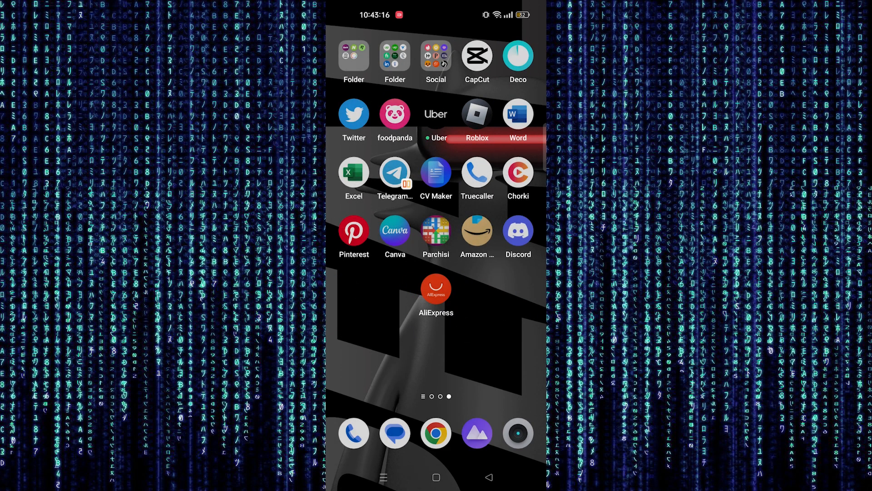
In AliExpress, pick the top-selling PRO6 wireless earbuds from SuperDeals and start Buy Now.
left_click(435, 289)
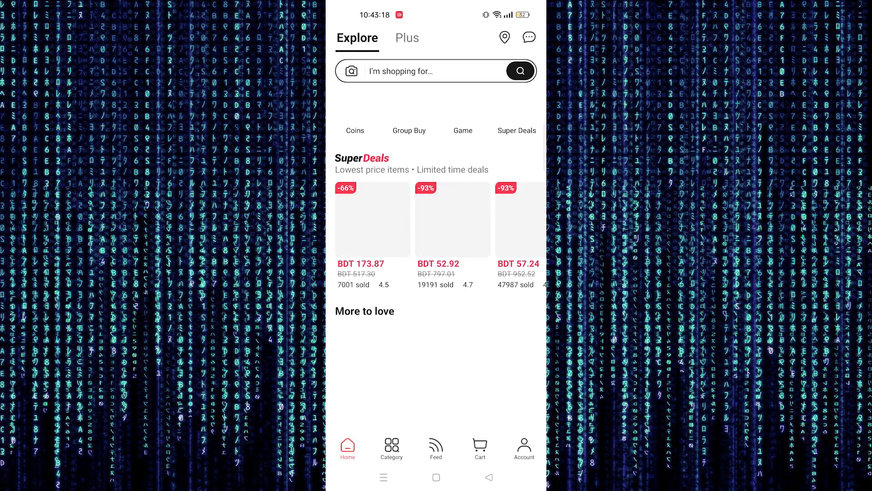
type("bluetooth earphones")
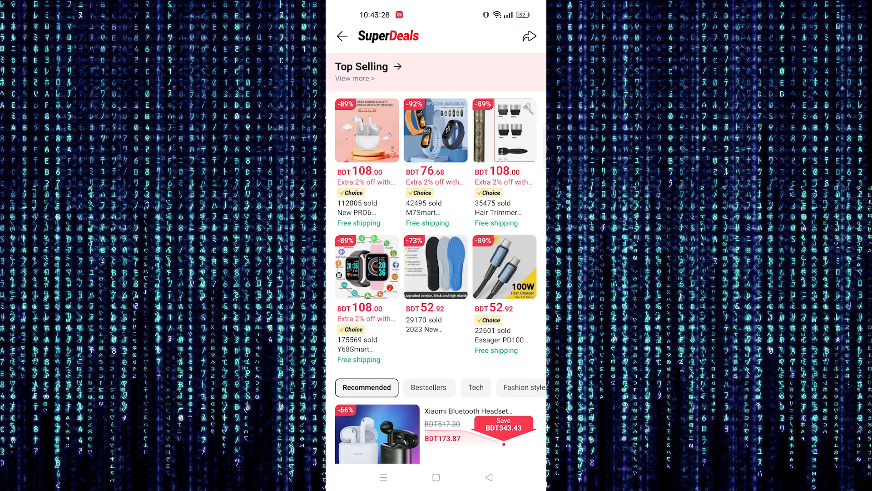
scroll("down", 3)
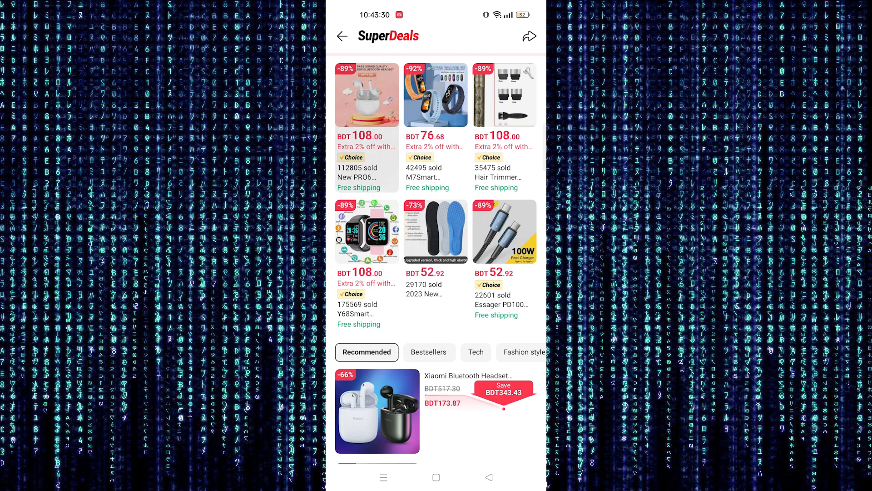
left_click(367, 94)
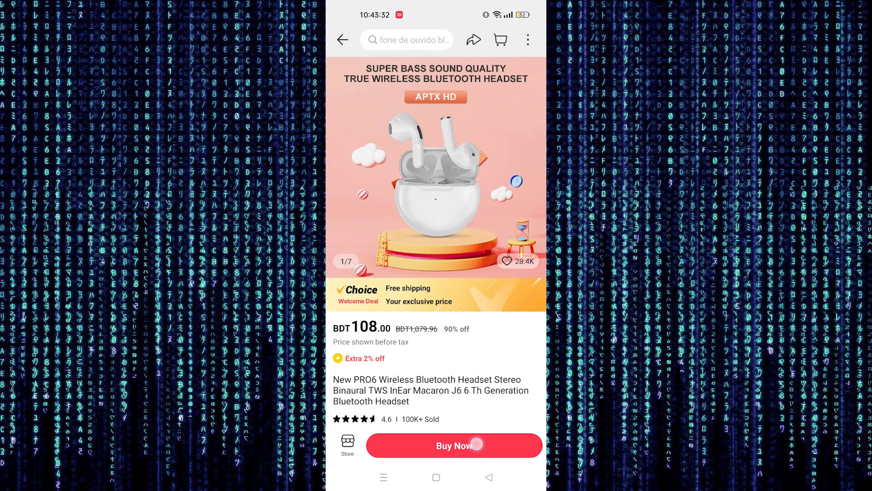
left_click(453, 445)
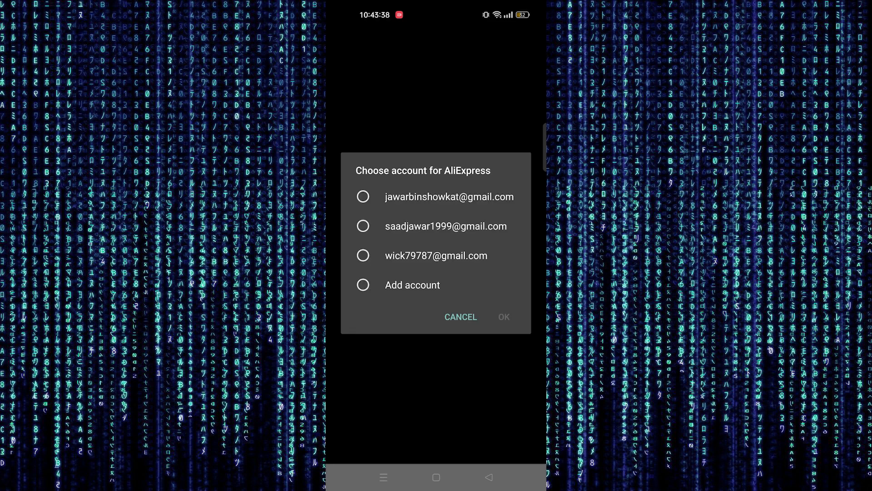
Sign in with the third Google account and allow AliExpress access to profile info.
left_click(364, 255)
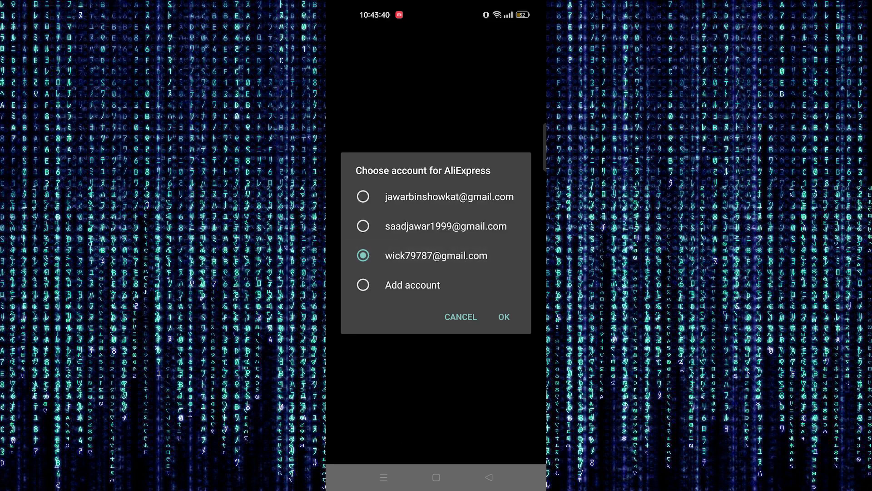
left_click(503, 317)
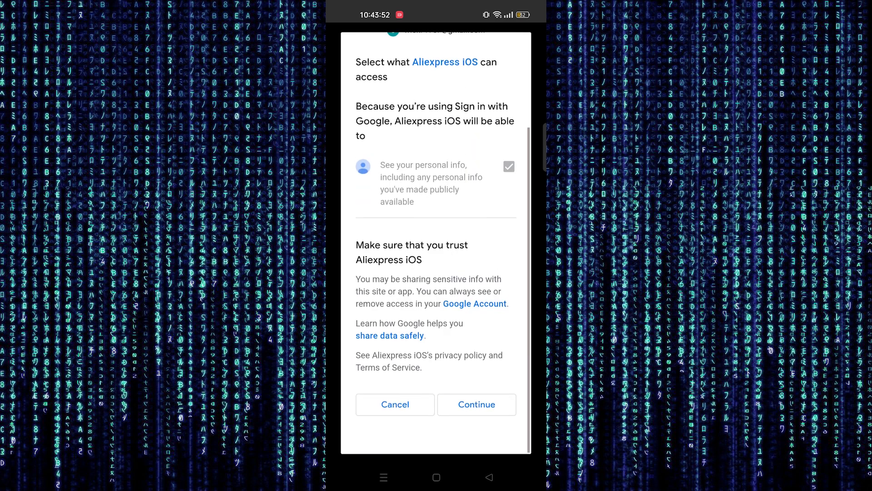
left_click(476, 405)
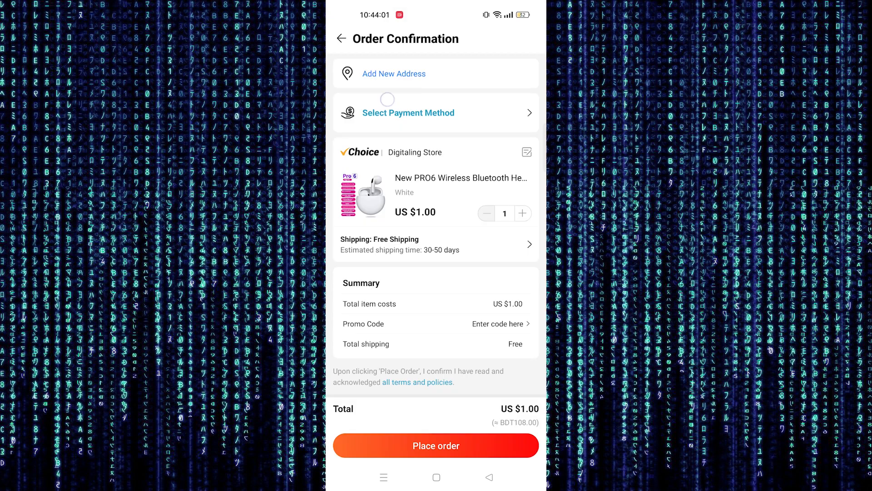
Choose card as the payment method to open the empty card details form.
left_click(408, 113)
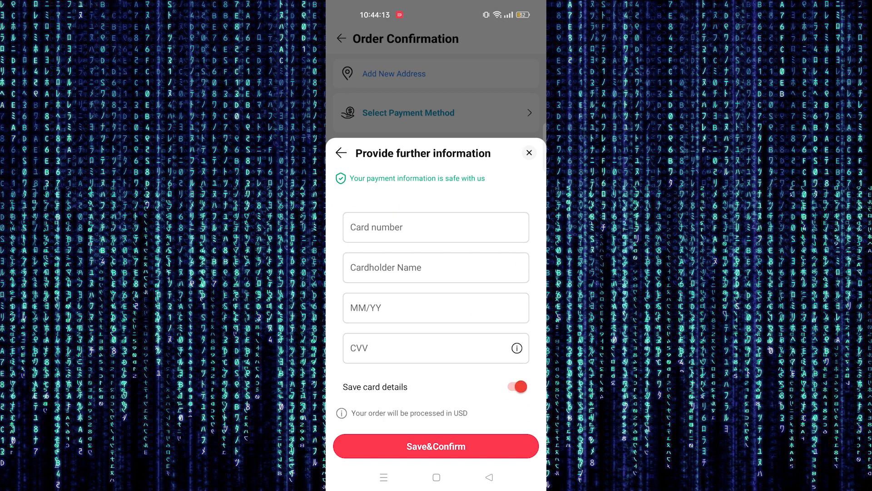
Dismiss the card form without adding a card, then open Add New Address.
left_click(435, 446)
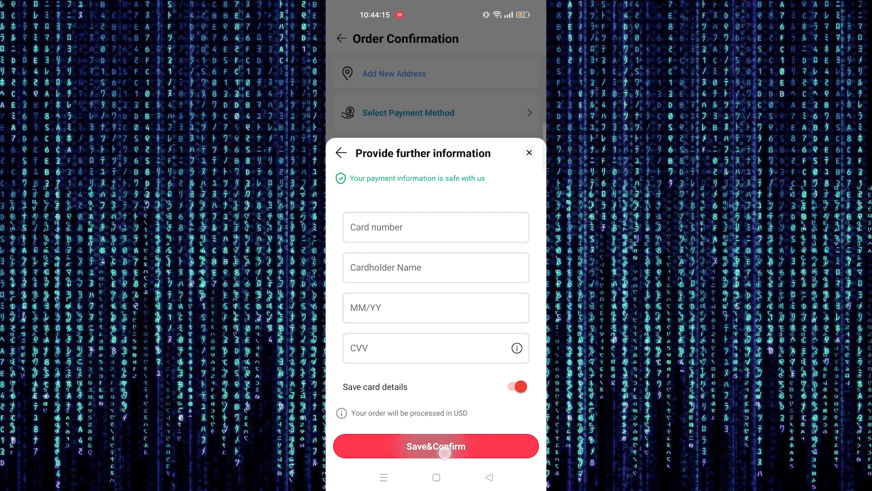
left_click(436, 446)
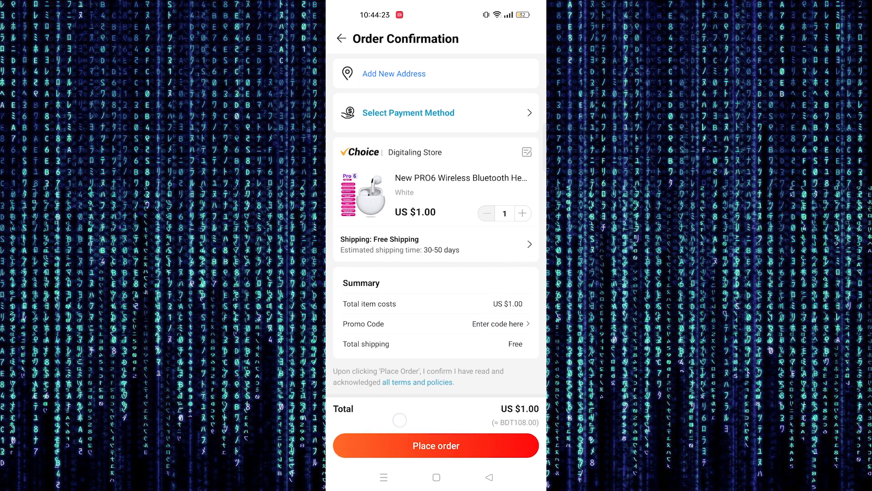
left_click(394, 74)
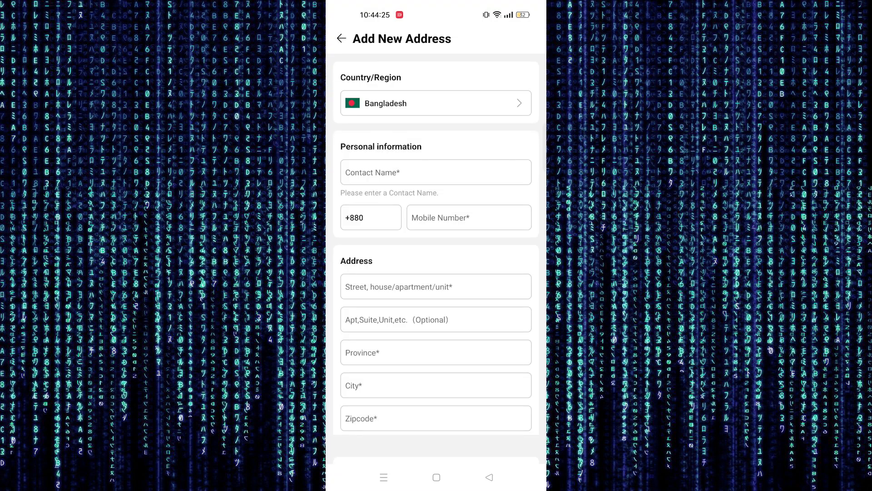
Save the empty address form to trigger mobile, address, province, city and zipcode errors.
scroll("down", 3)
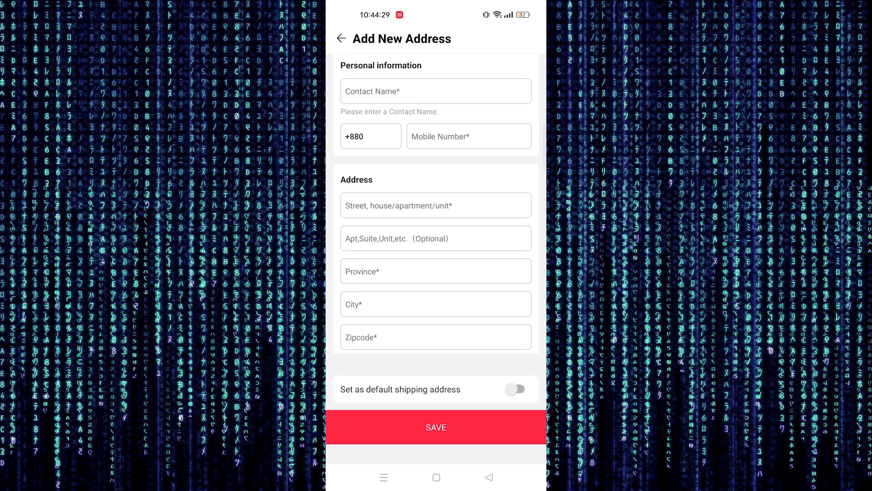
left_click(436, 427)
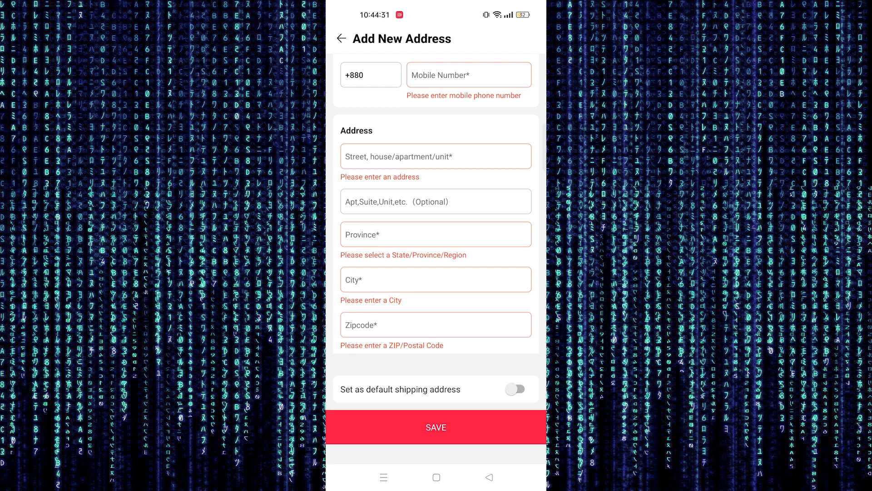